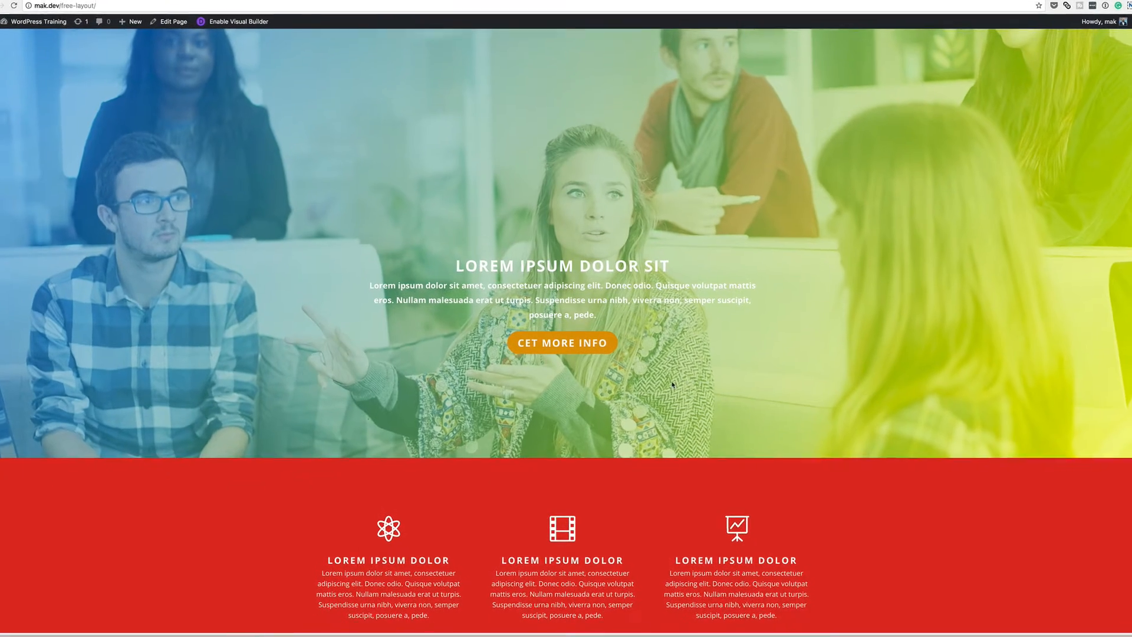
Enable the Visual Builder on the demo page and expand the page-level options bar
scroll("down", 3)
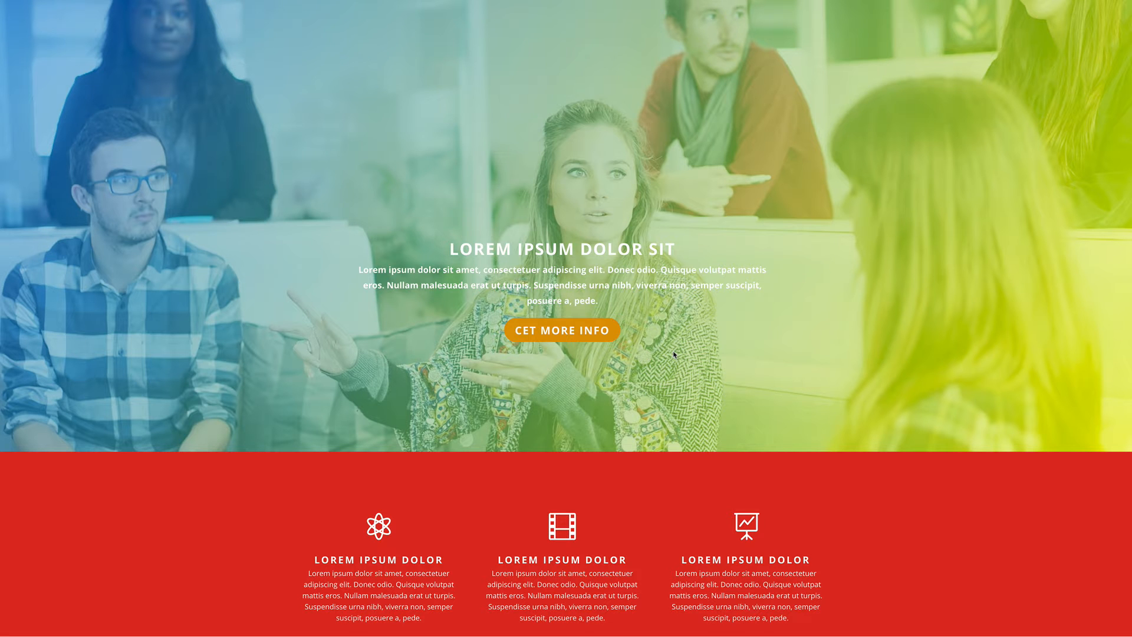
mouse_move(449, 24)
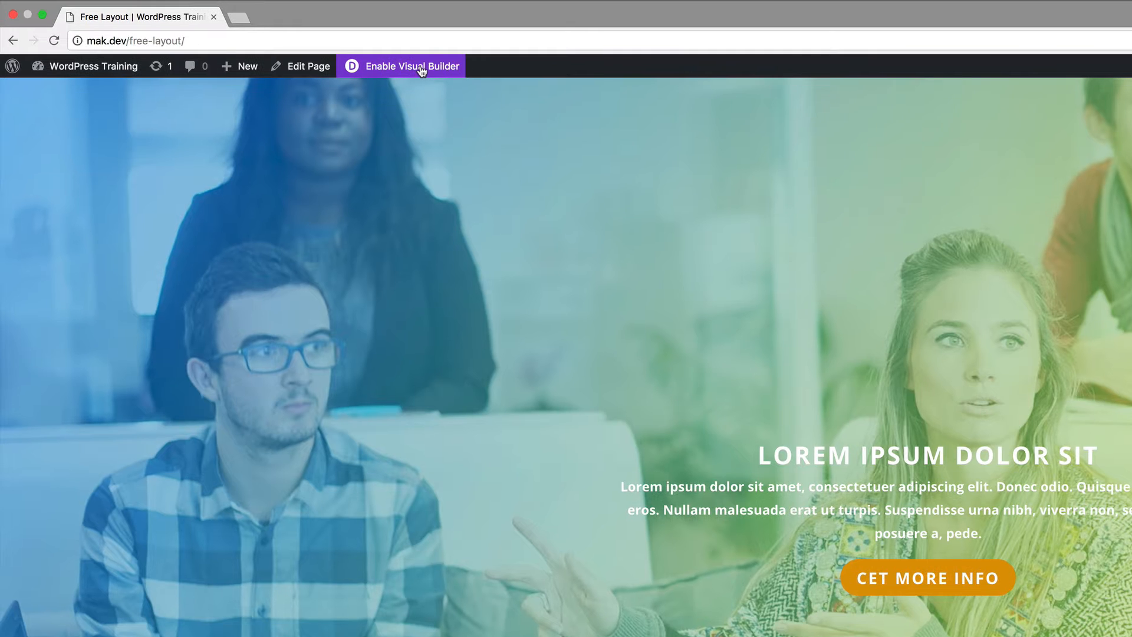
left_click(410, 66)
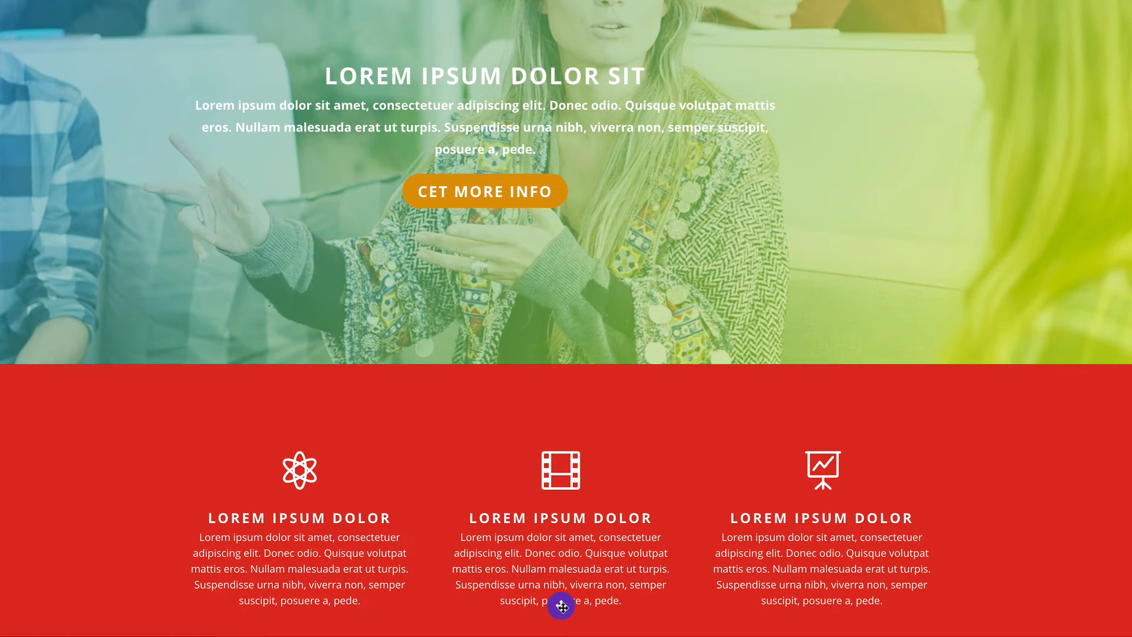
left_click(562, 606)
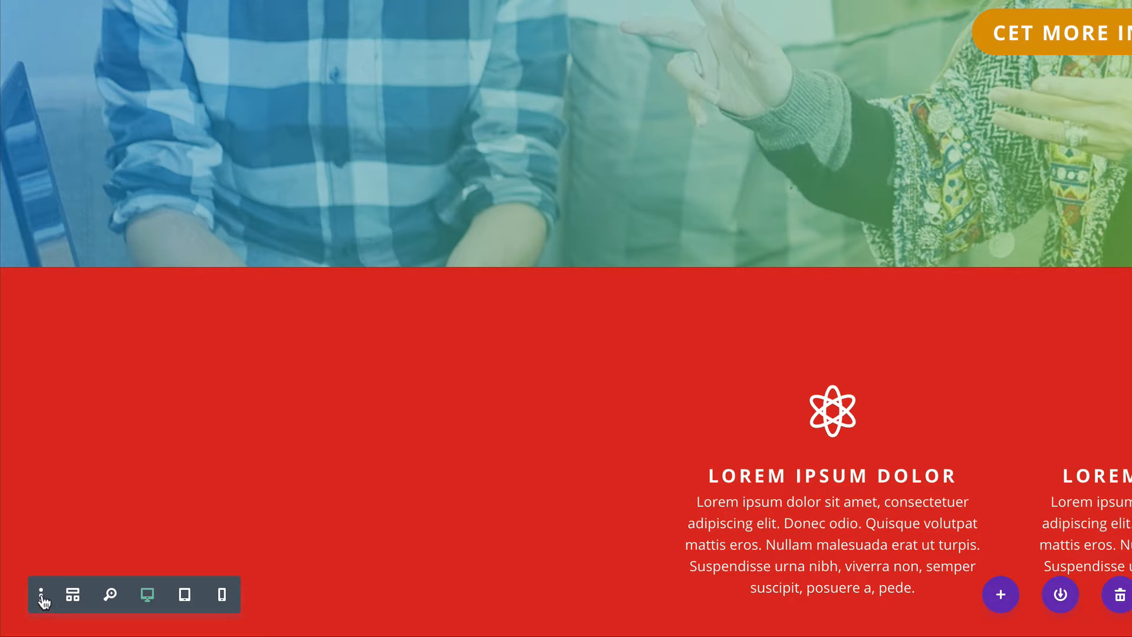
Add hover, click and grid mode icons to the builder settings toolbar, then close builder settings
left_click(41, 594)
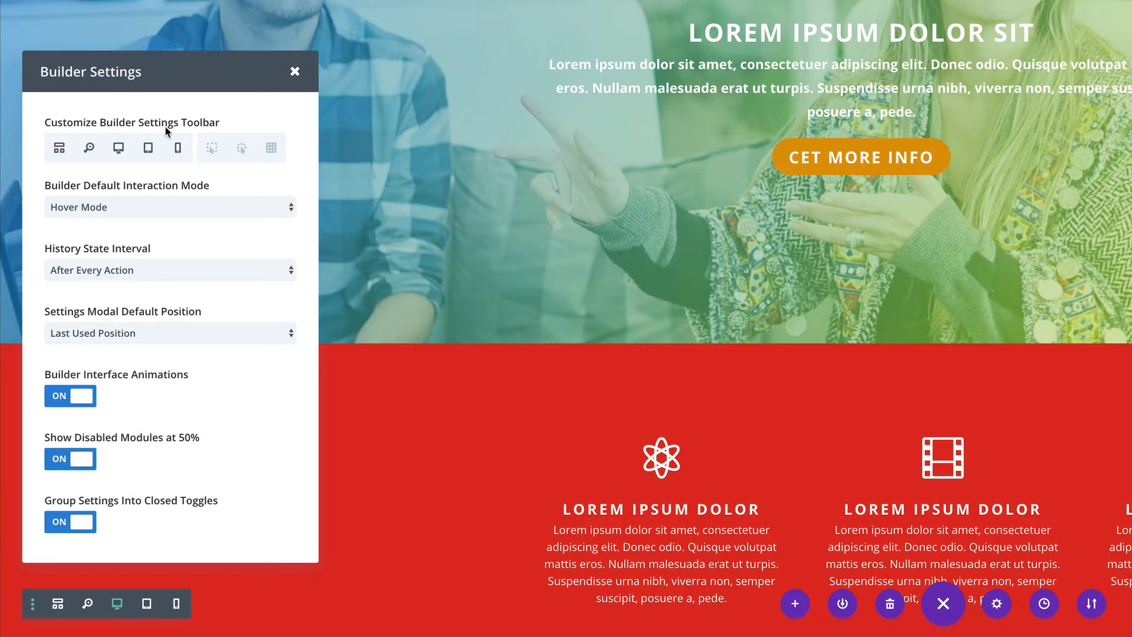
mouse_move(222, 157)
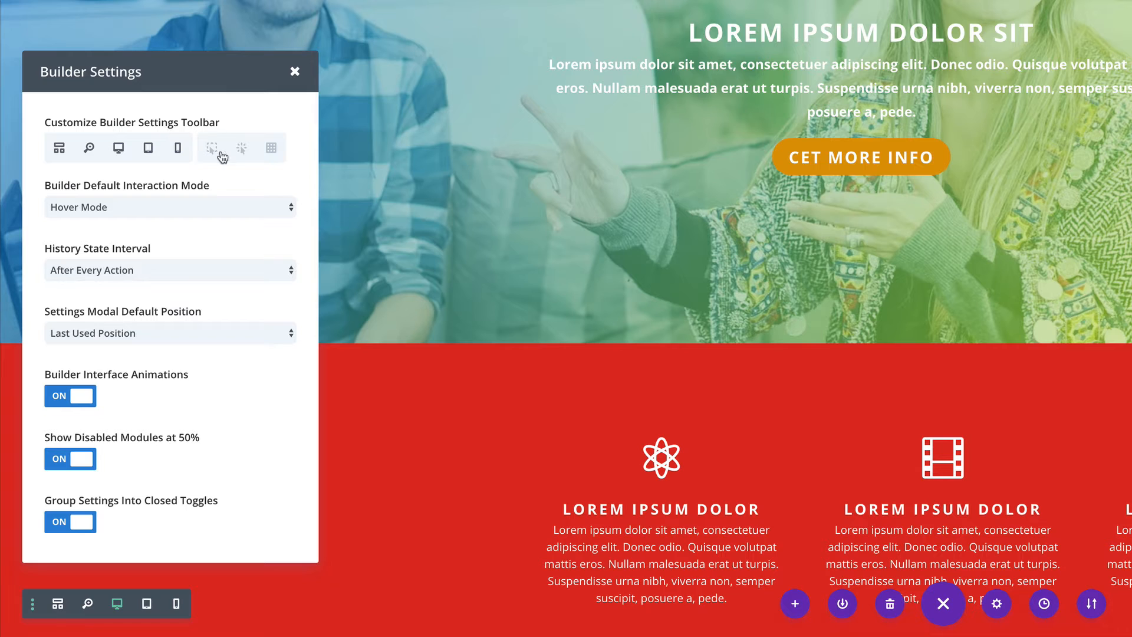
left_click(241, 147)
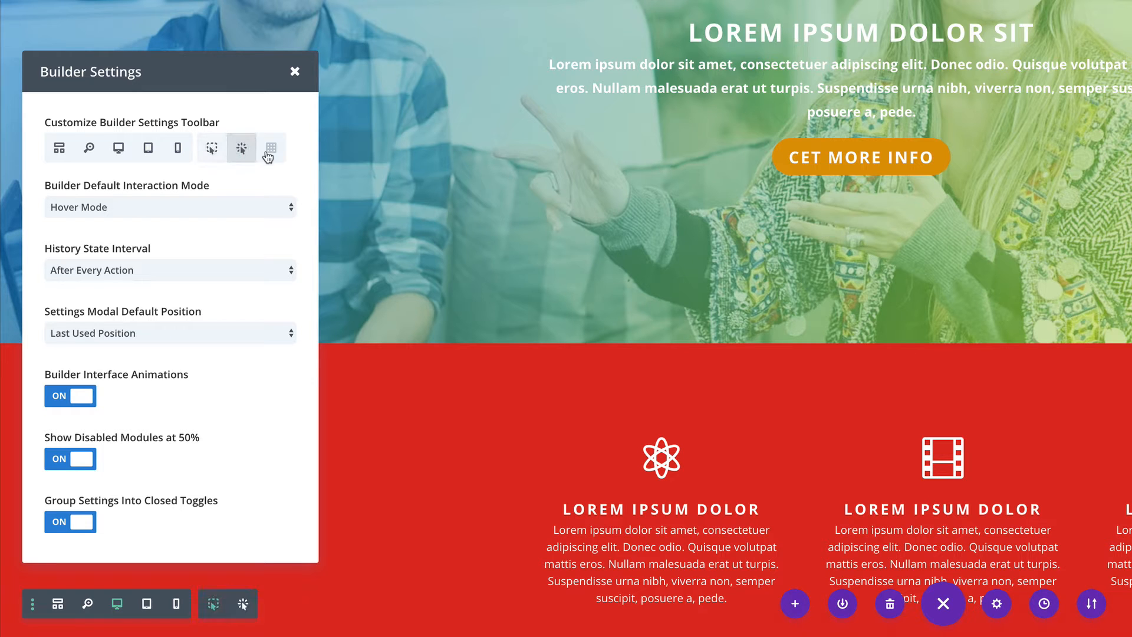
left_click(271, 148)
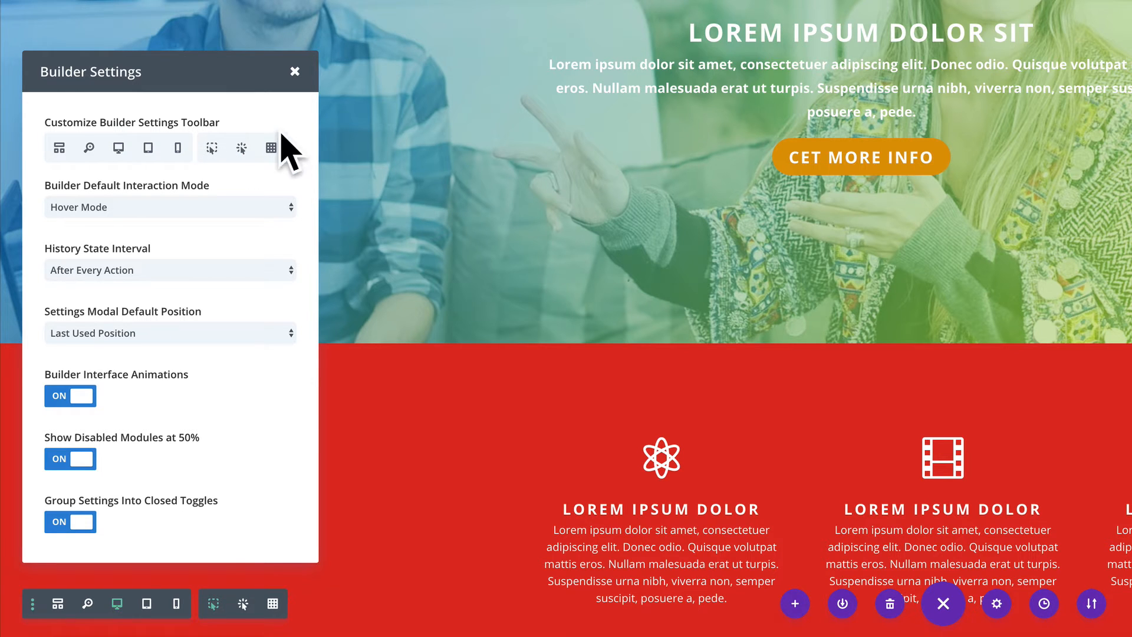
mouse_move(282, 498)
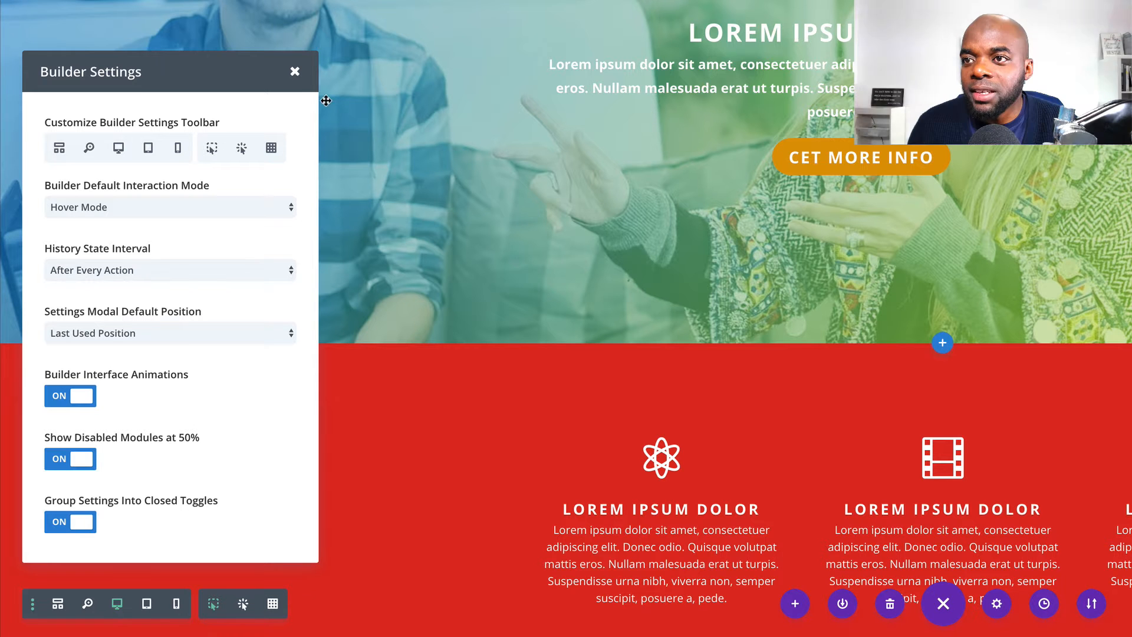
mouse_move(295, 72)
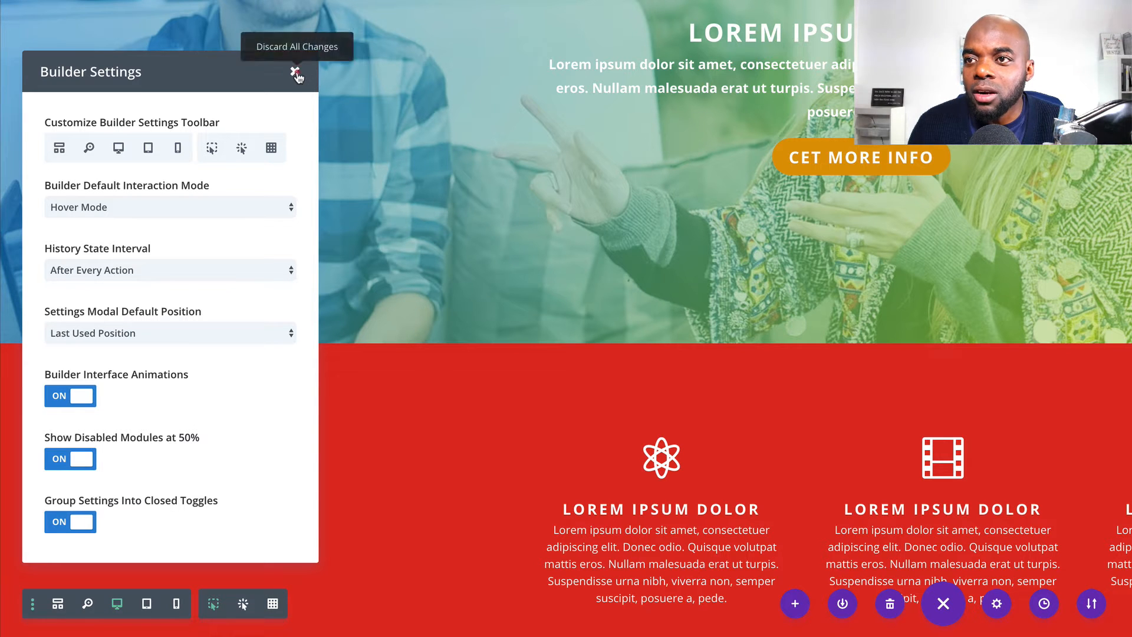
left_click(296, 75)
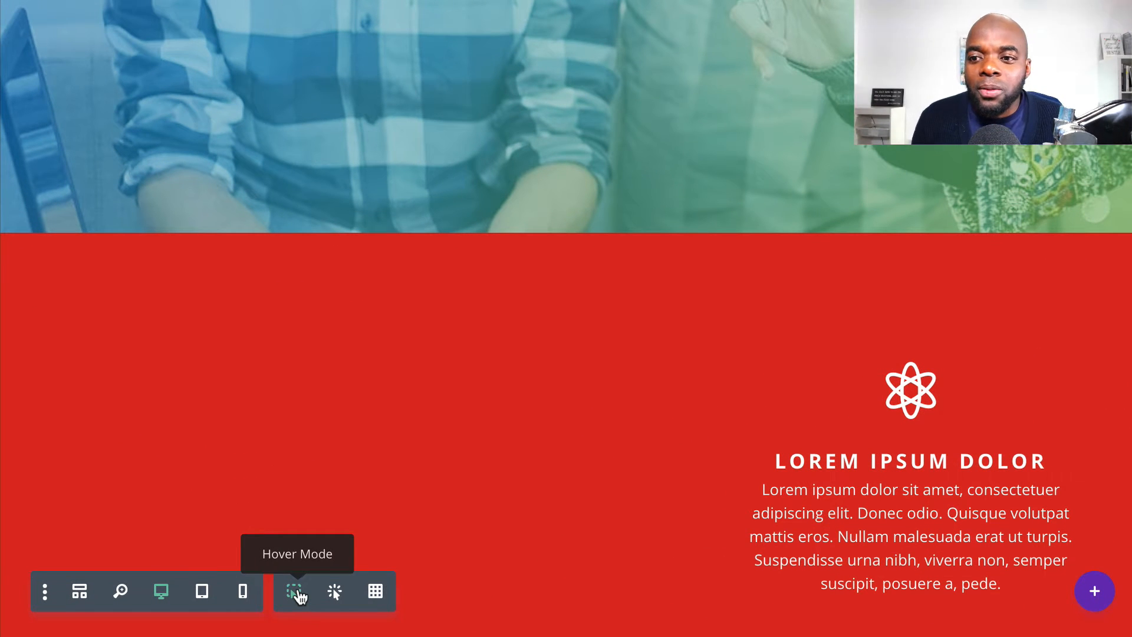
mouse_move(334, 592)
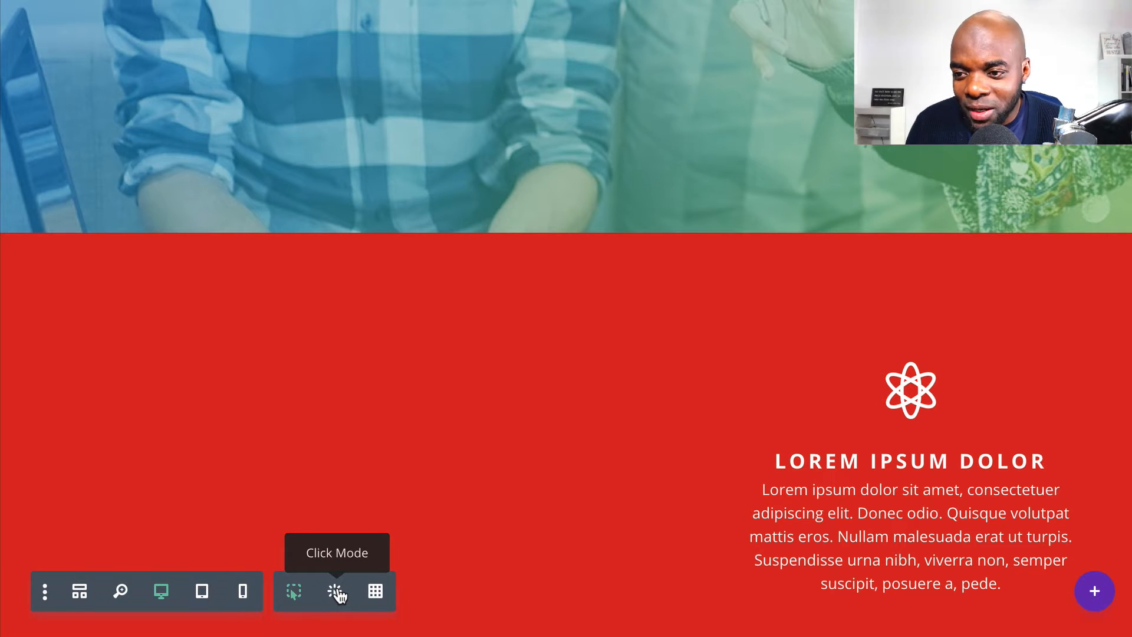
mouse_move(375, 591)
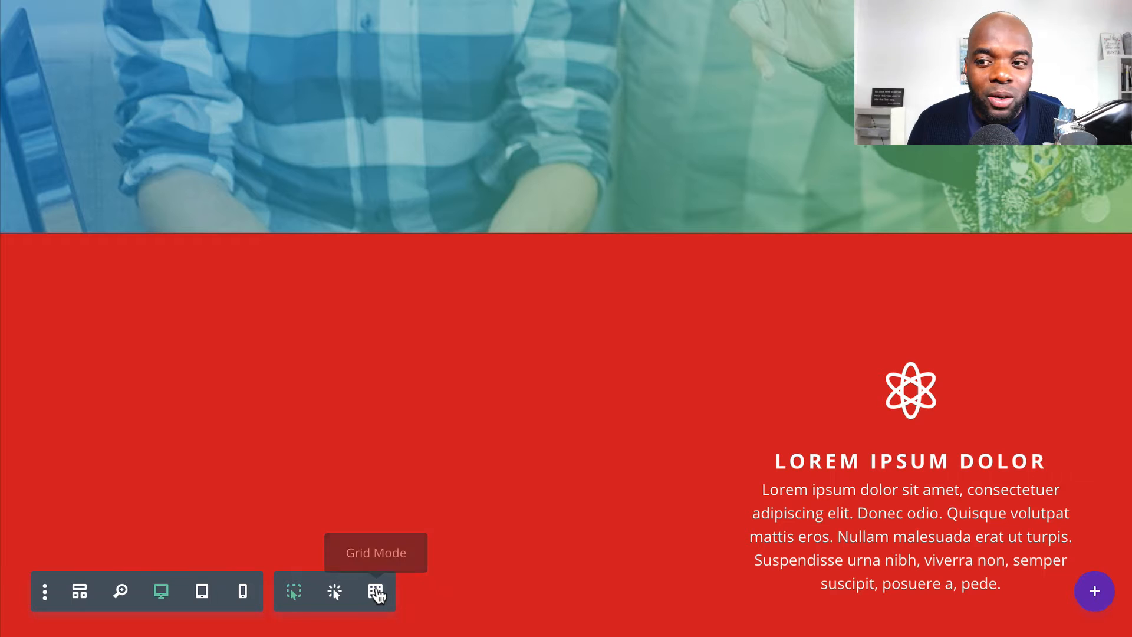
Turn on grid mode so the hero shows section, row and module controls together
left_click(373, 591)
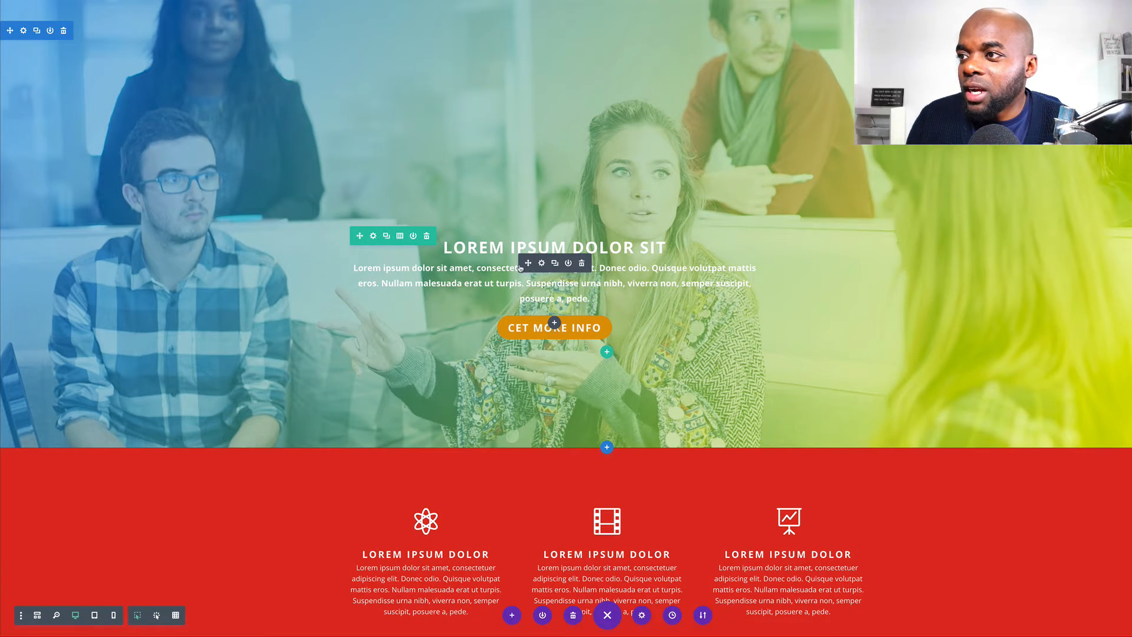
mouse_move(552, 317)
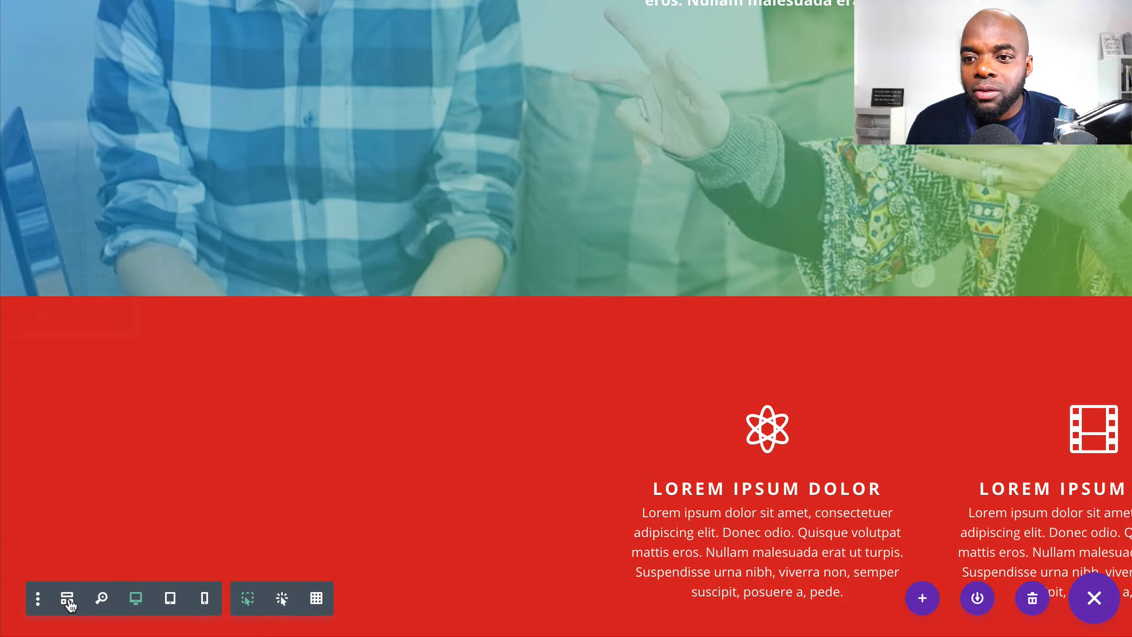
mouse_move(68, 599)
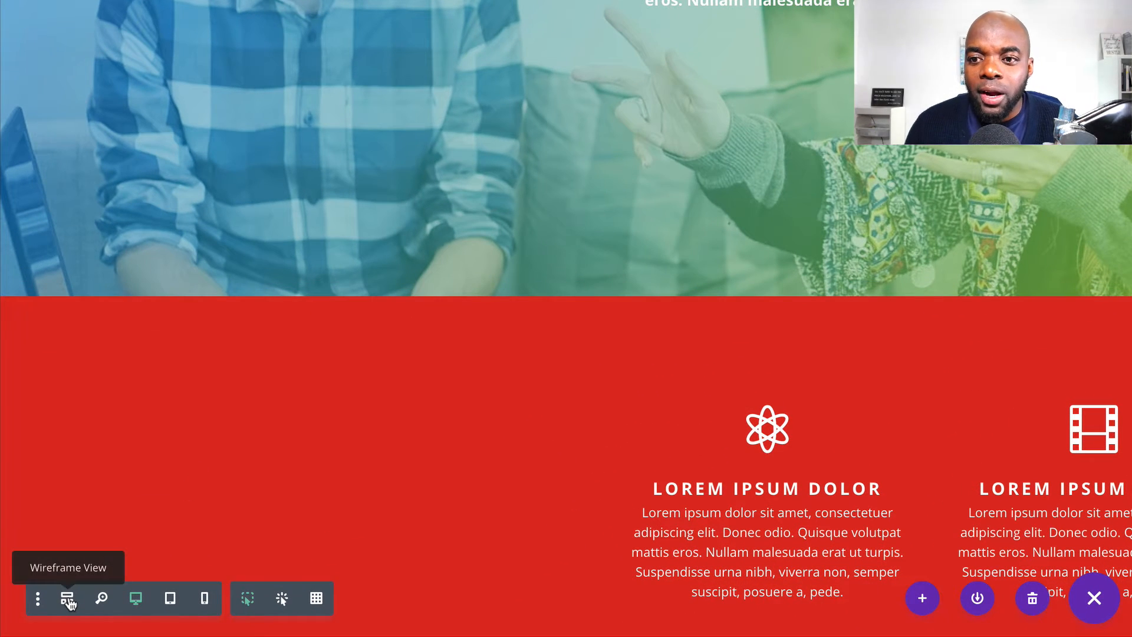
Reveal the row and blurb module action toolbars on the red feature row
left_click(69, 598)
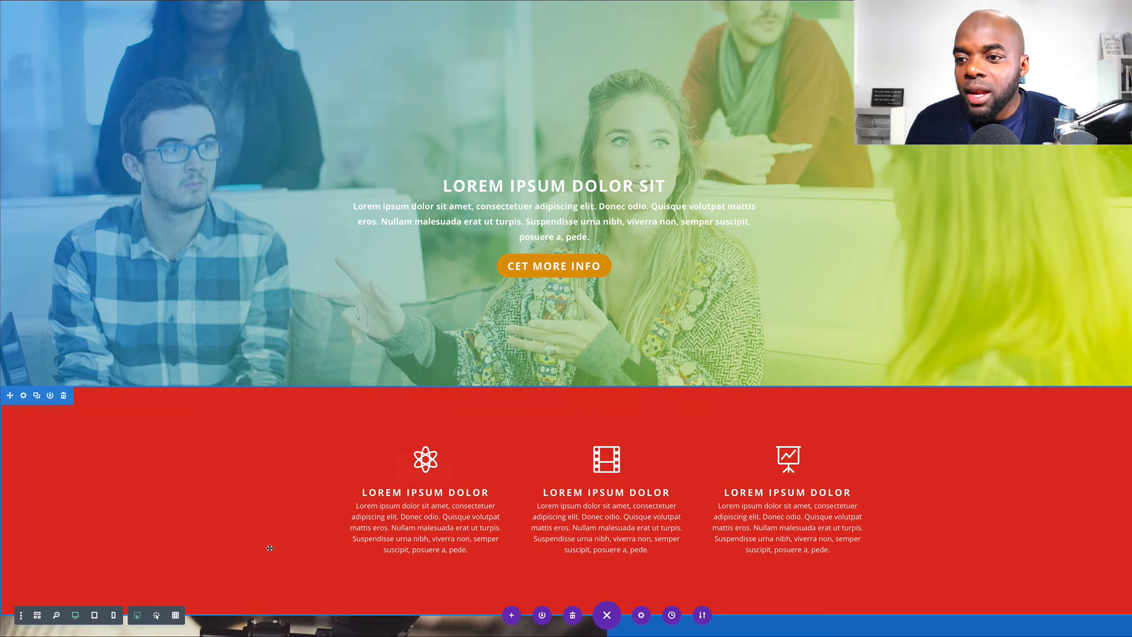
mouse_move(137, 615)
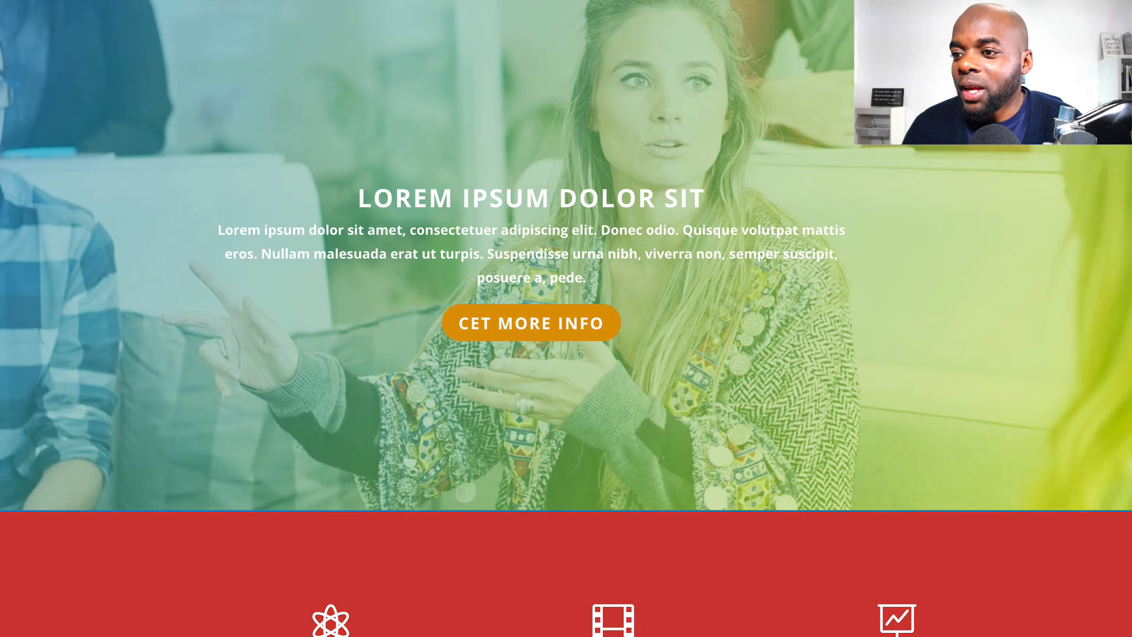
scroll("down", 3)
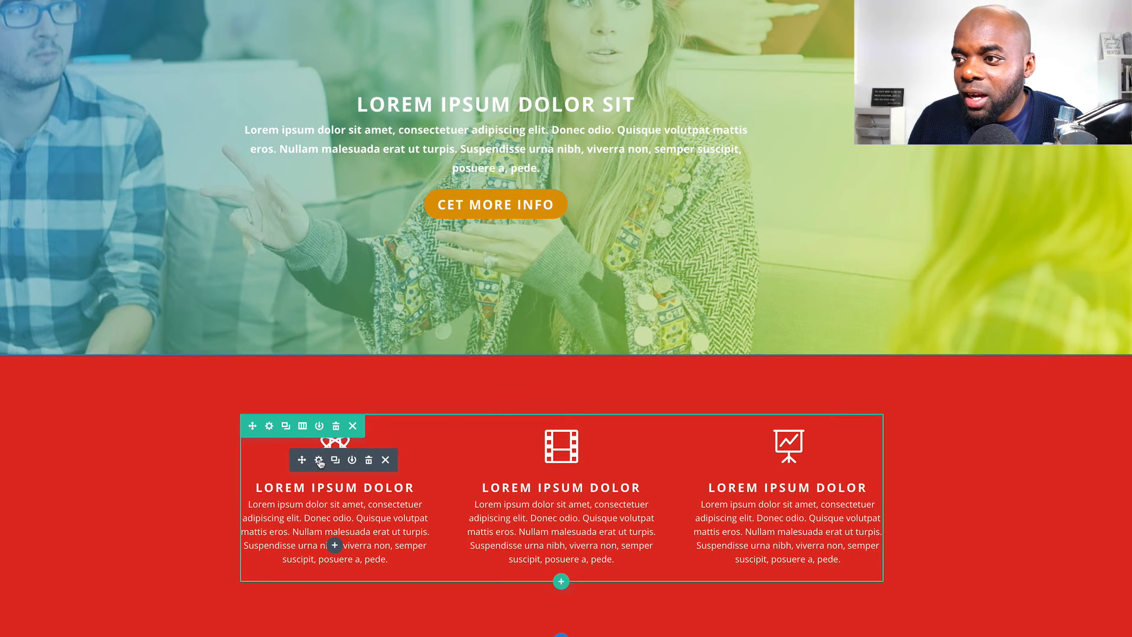
View the first blurb's module settings briefly, then move on to the red row's settings
left_click(318, 460)
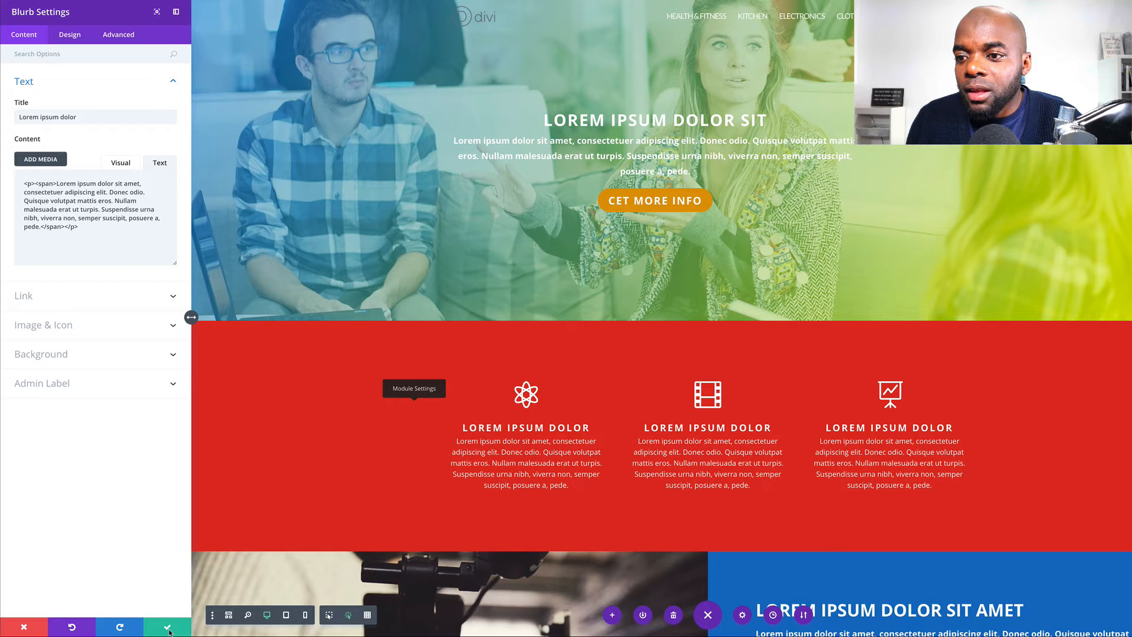
left_click(167, 626)
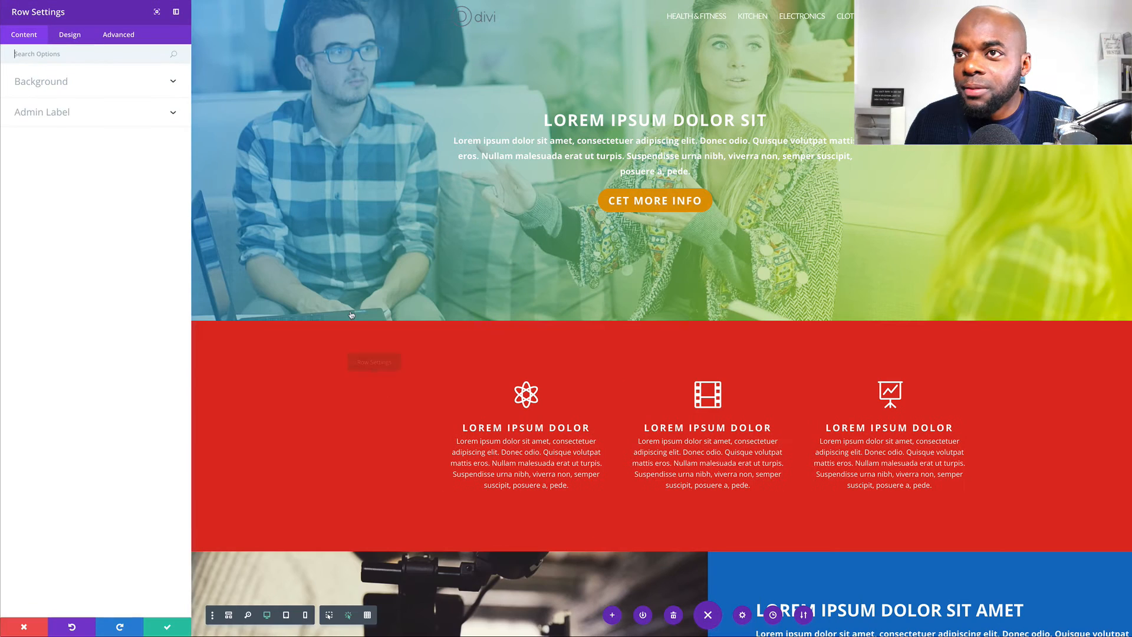
Give the red row a custom width of 1306px under Design > Sizing and save the row
left_click(69, 35)
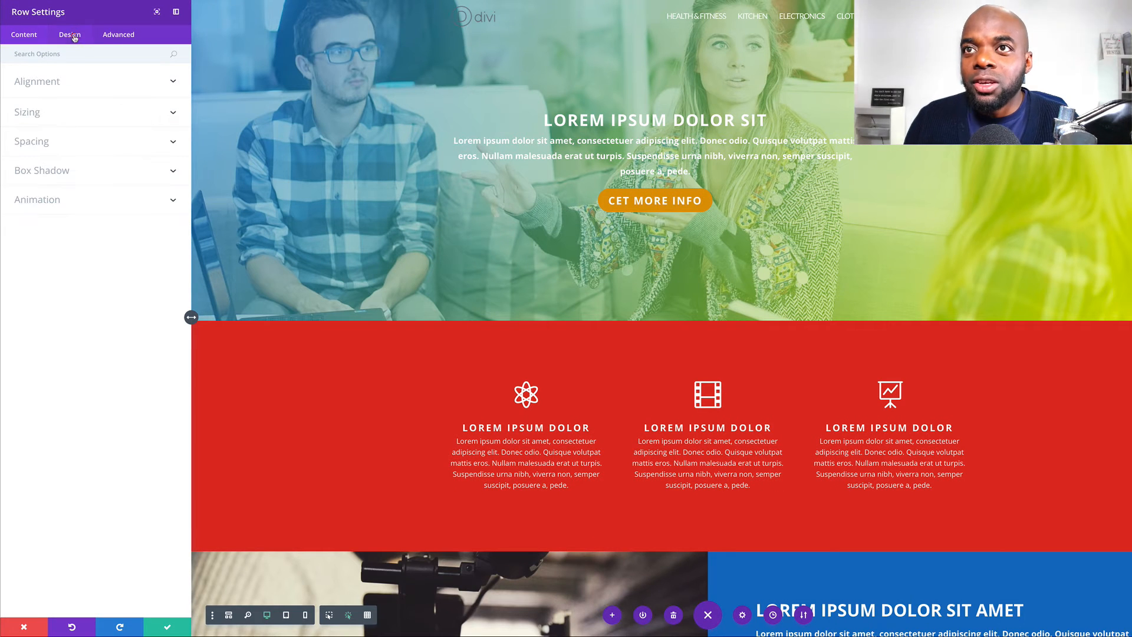
left_click(37, 113)
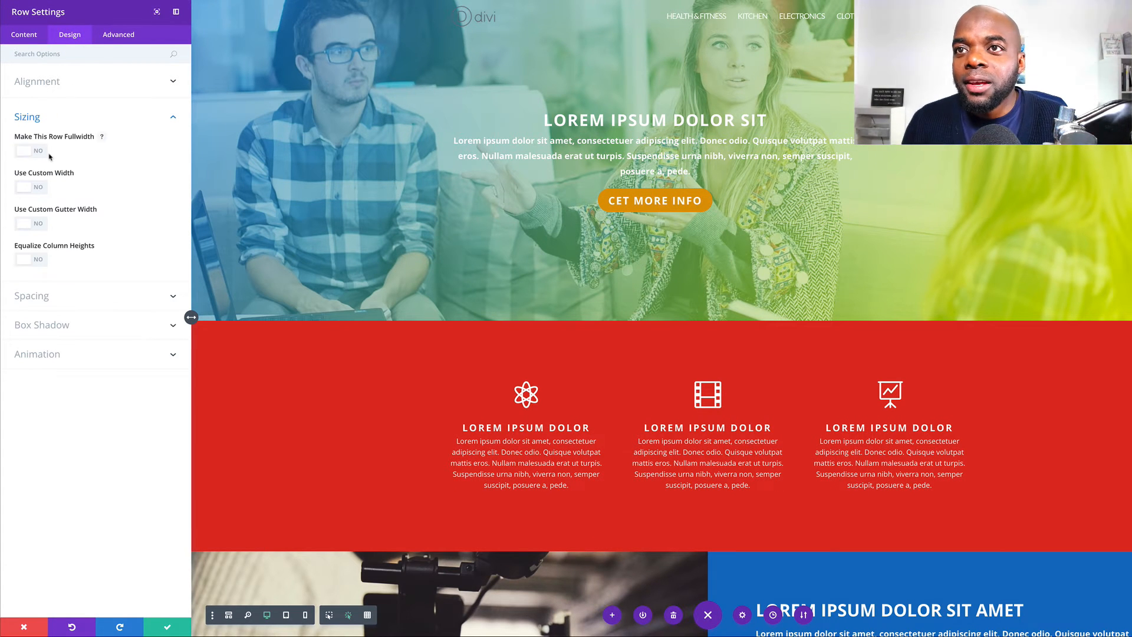
left_click(30, 151)
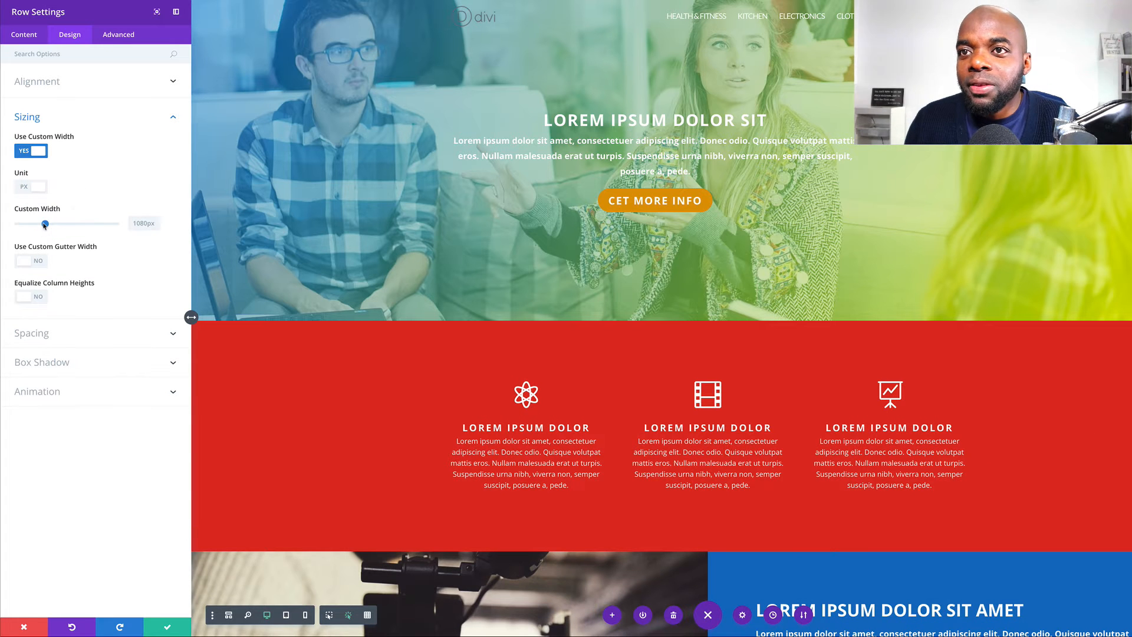
left_click_drag(44, 223, 61, 223)
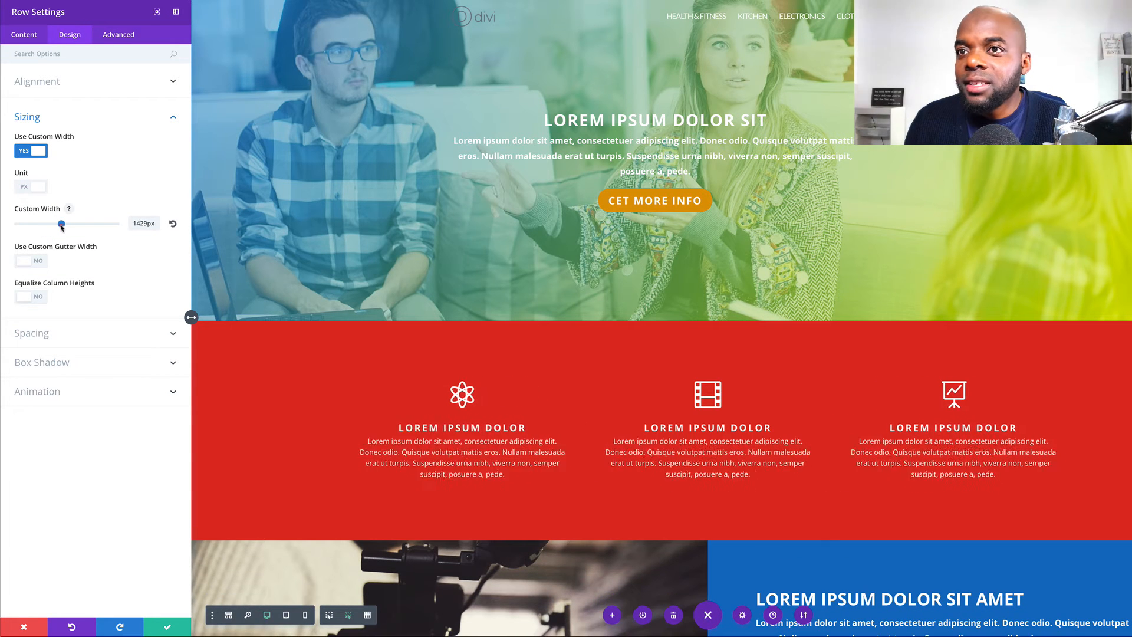
left_click_drag(60, 223, 47, 223)
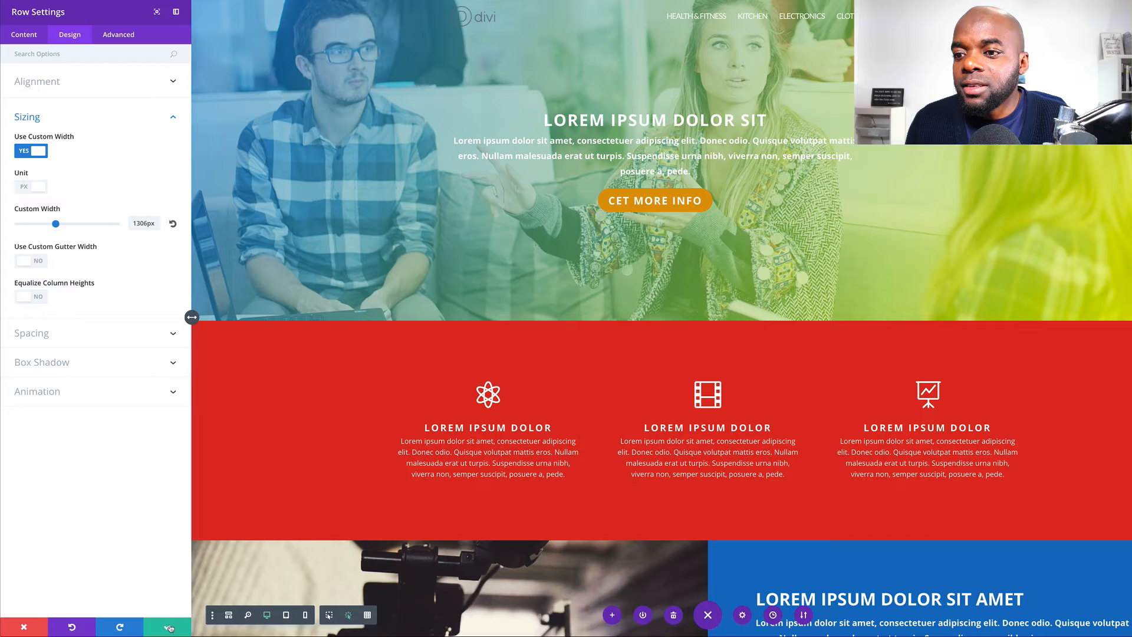
left_click(166, 626)
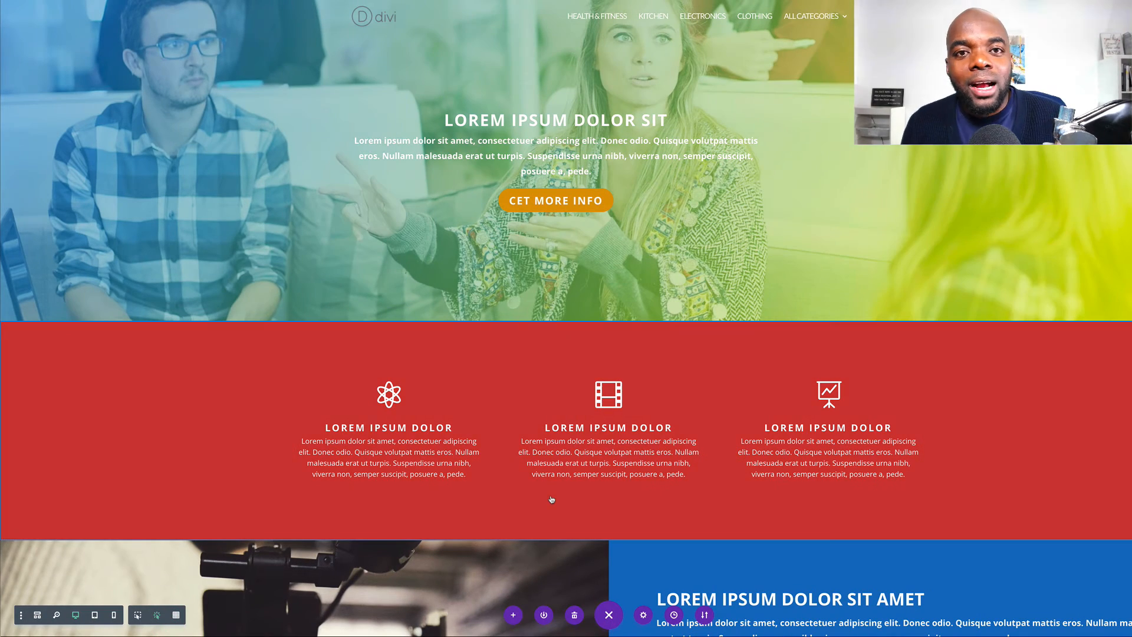
mouse_move(417, 563)
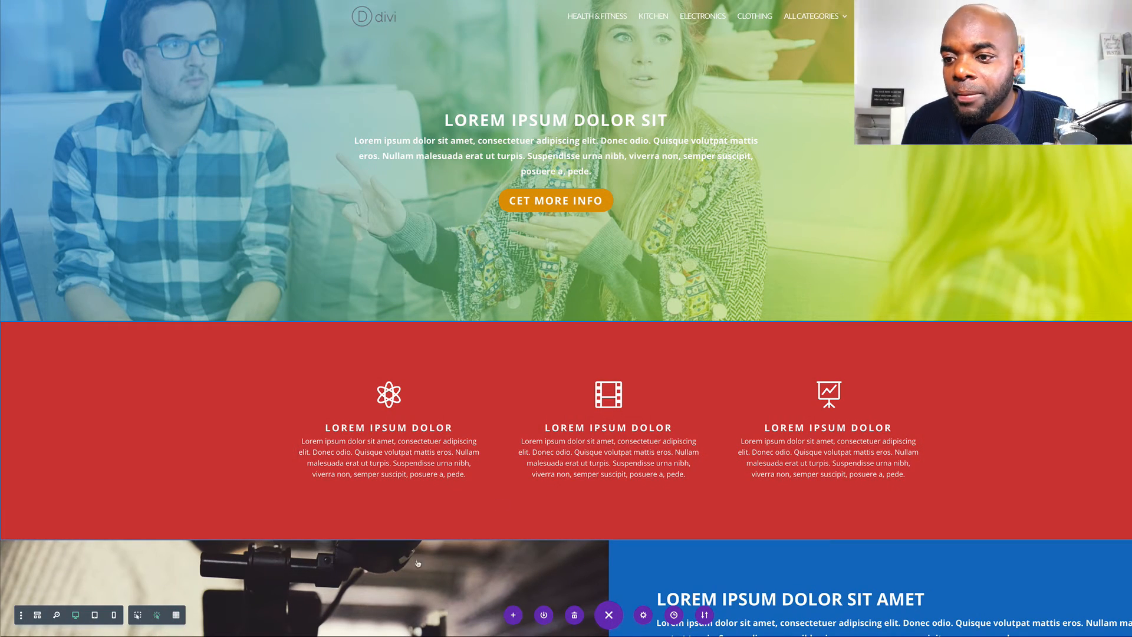
scroll("down", 3)
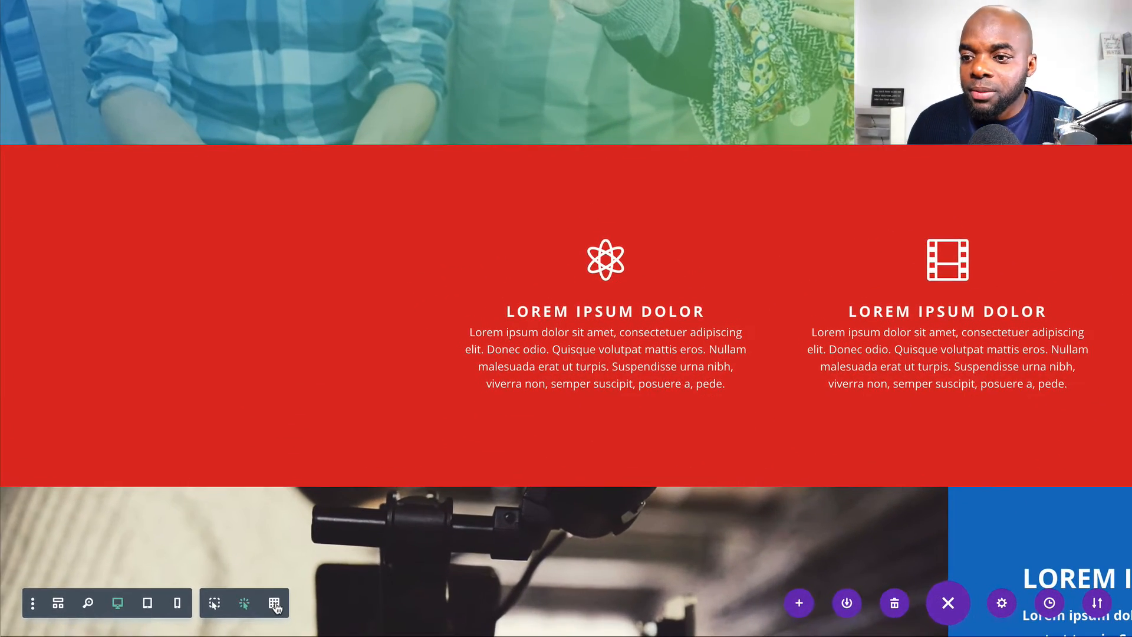
Outline all sections down to the blog posts row in grid mode, then reopen builder settings
left_click(275, 602)
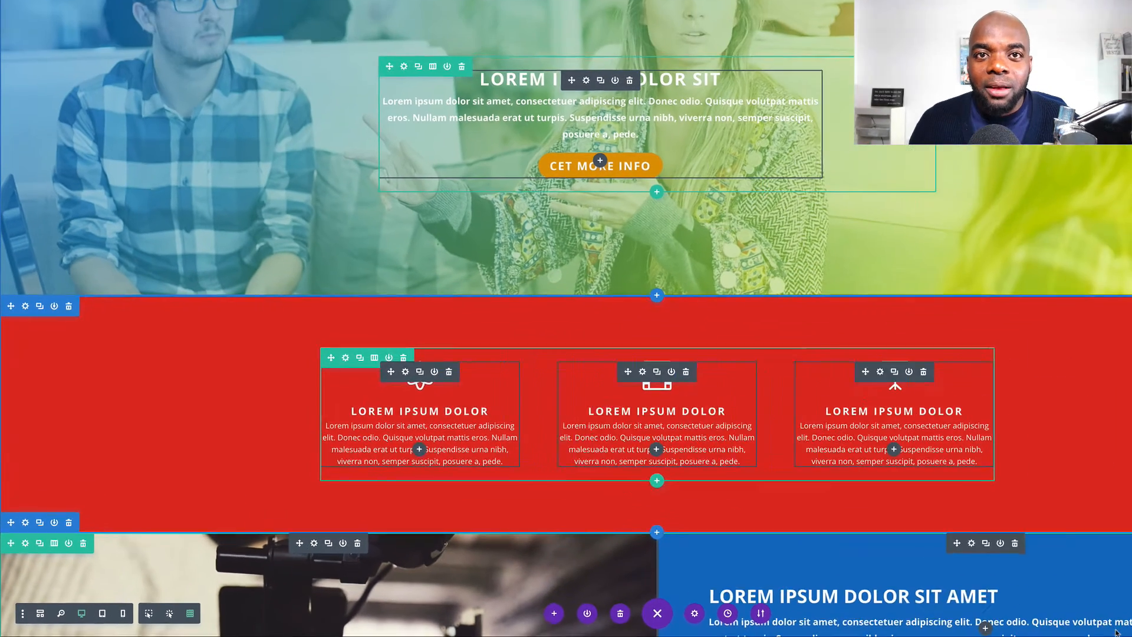
scroll("down", 3)
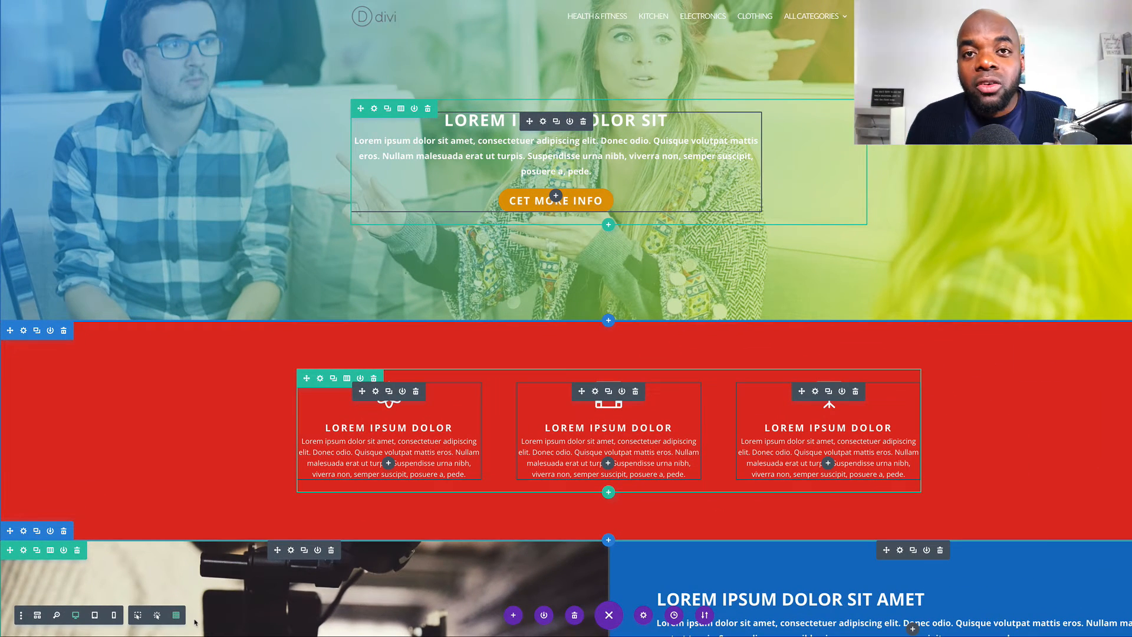
mouse_move(210, 407)
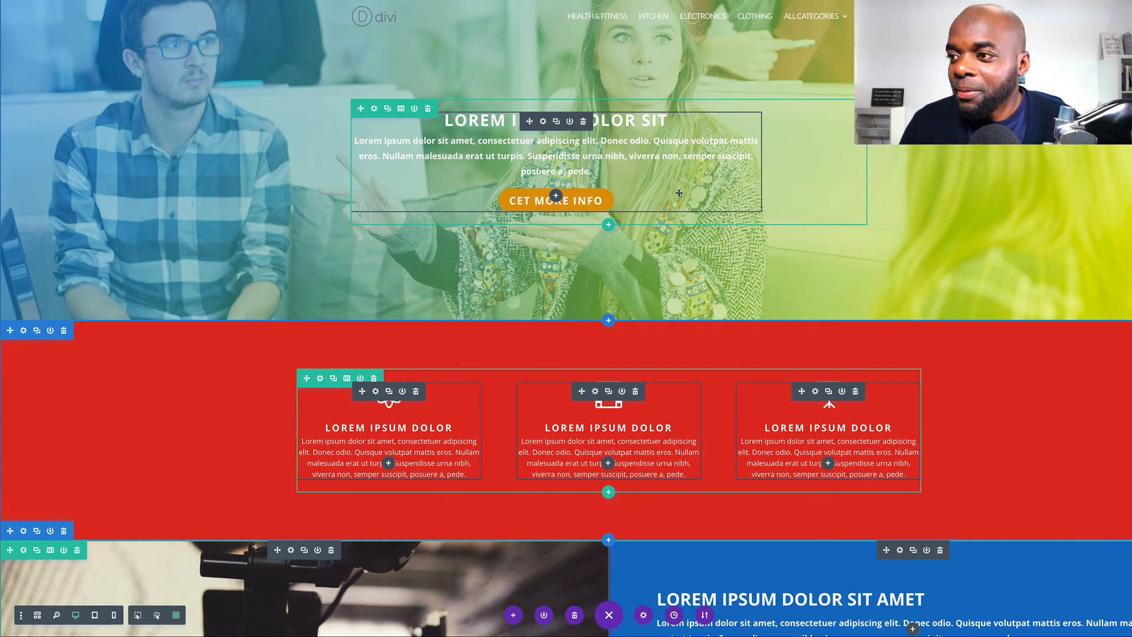
scroll("down", 3)
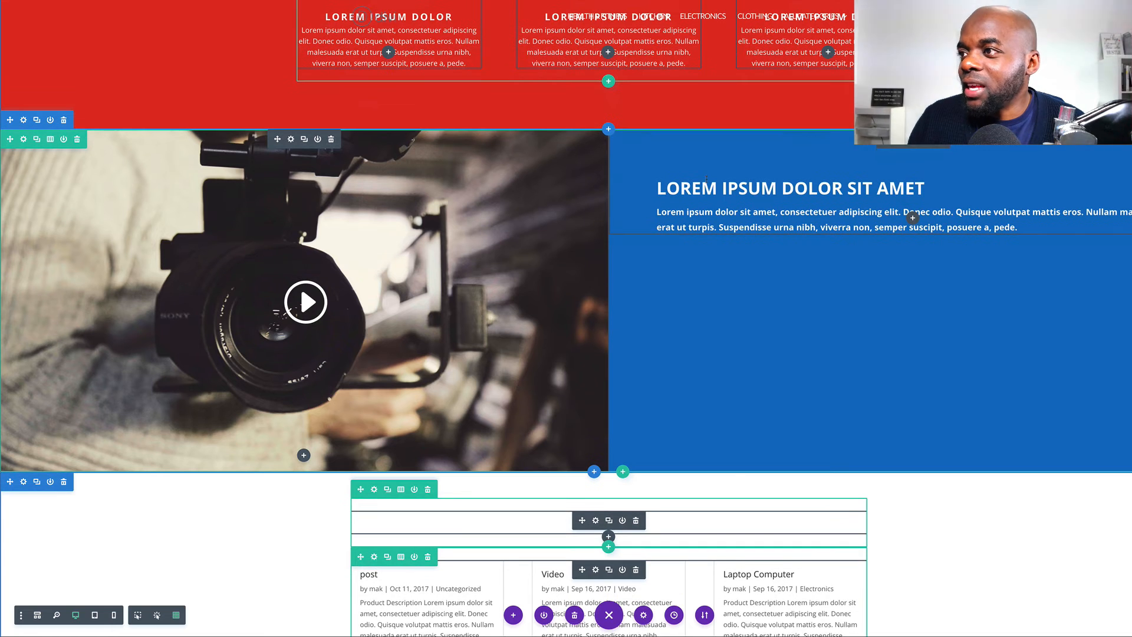
scroll("down", 3)
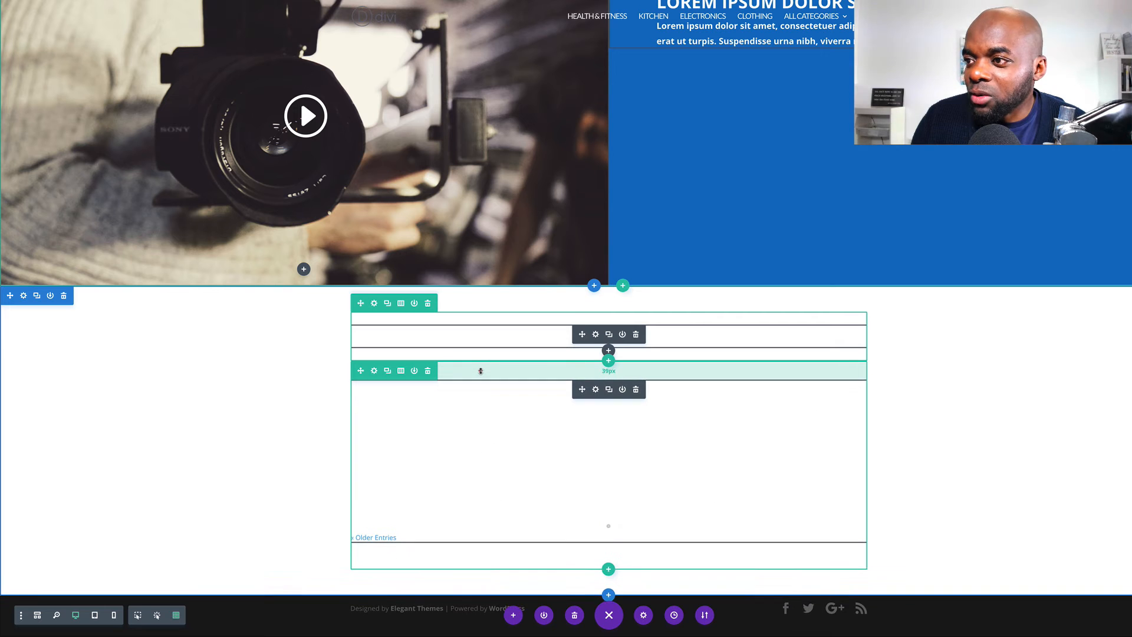
scroll("down", 3)
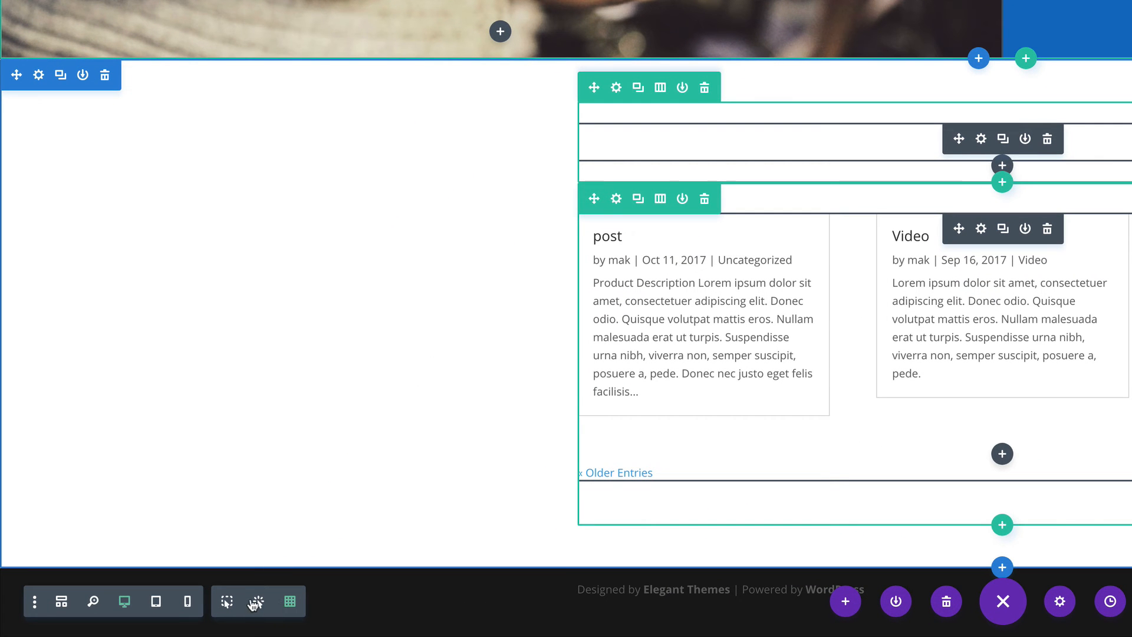
left_click(34, 600)
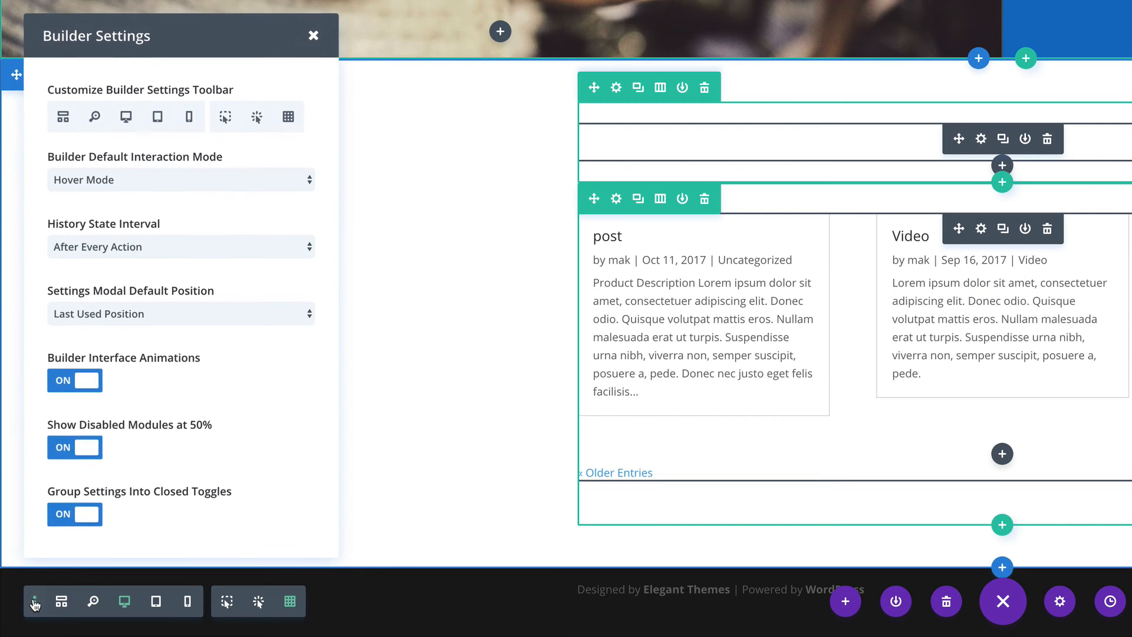